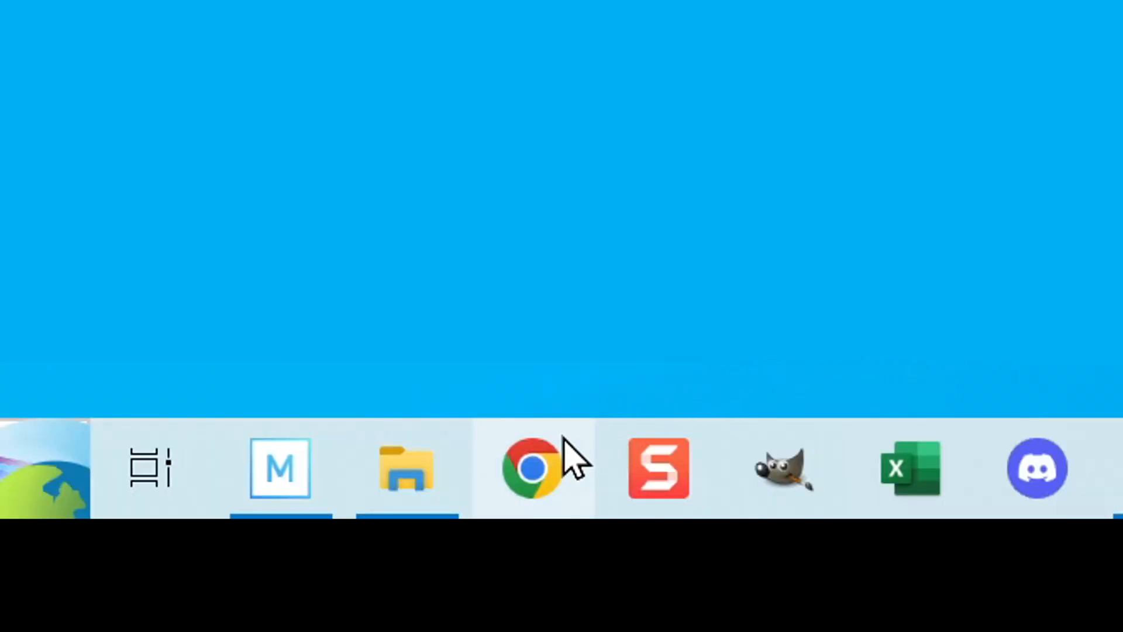
Step: Launch Chrome from the taskbar to search Google for 'gmail'
{"action": "left_click", "coordinate": [529, 468]}
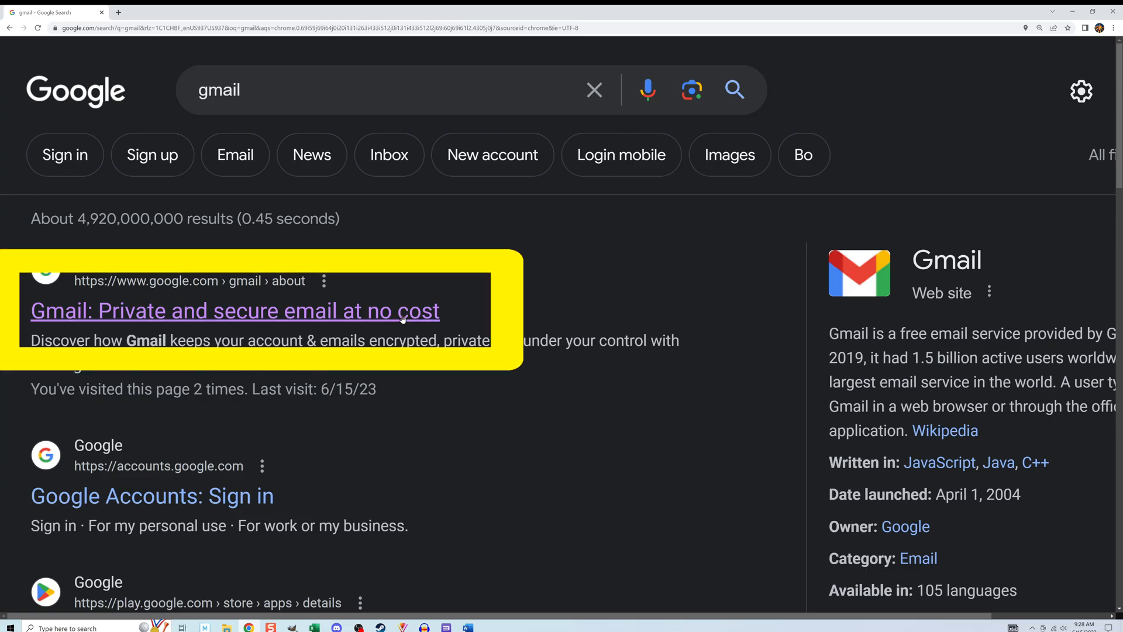
Step: Go to the Gmail about page from the top search result
{"action": "left_click", "coordinate": [235, 311]}
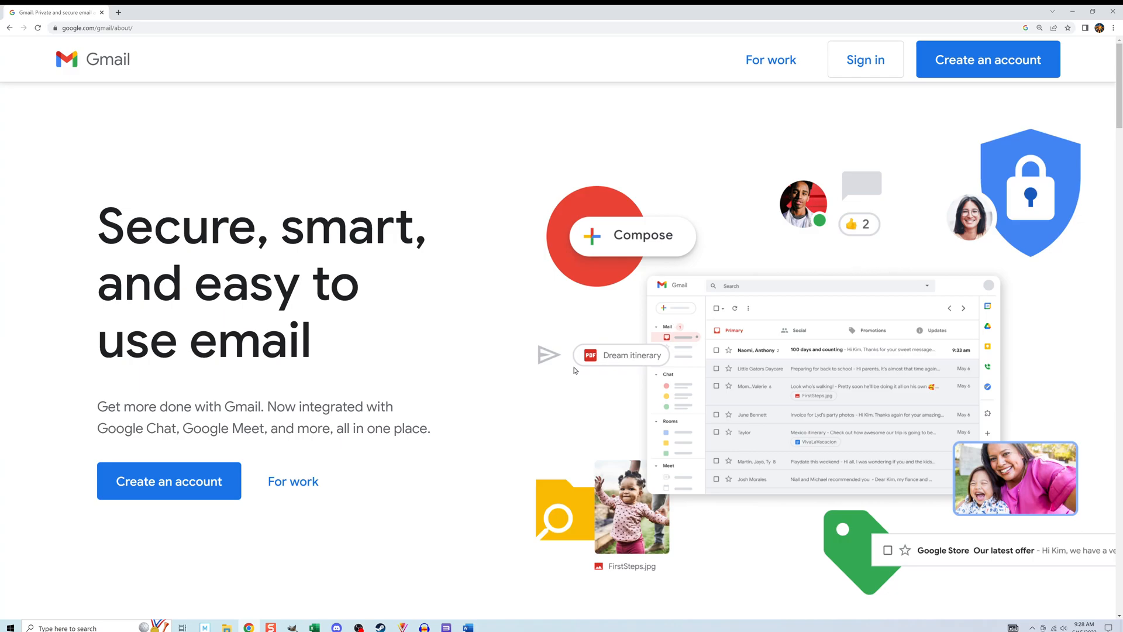
{"action": "mouse_move", "coordinate": [229, 518]}
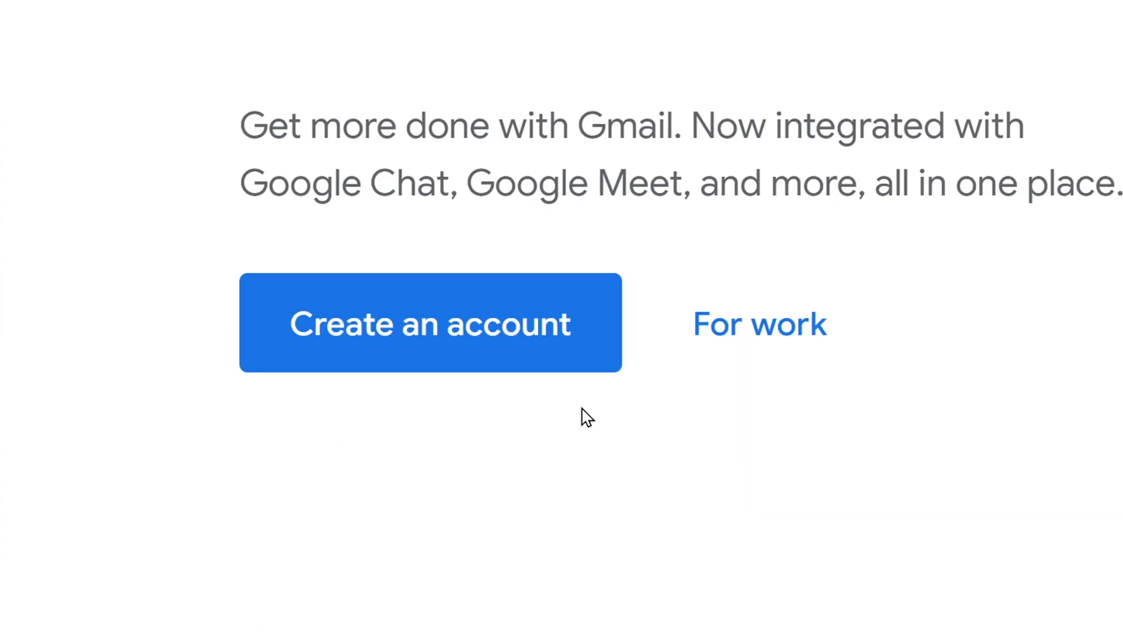
{"action": "mouse_move", "coordinate": [529, 343]}
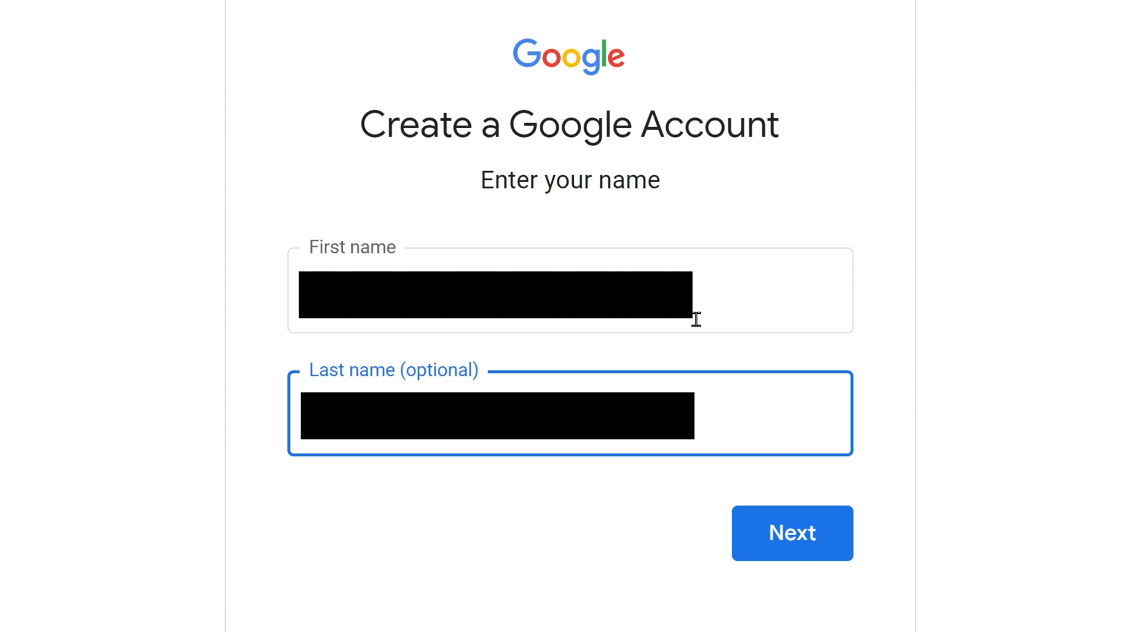
Step: Submit the name, then the February birthday and Male gender, reaching the address choice
{"action": "left_click", "coordinate": [792, 534]}
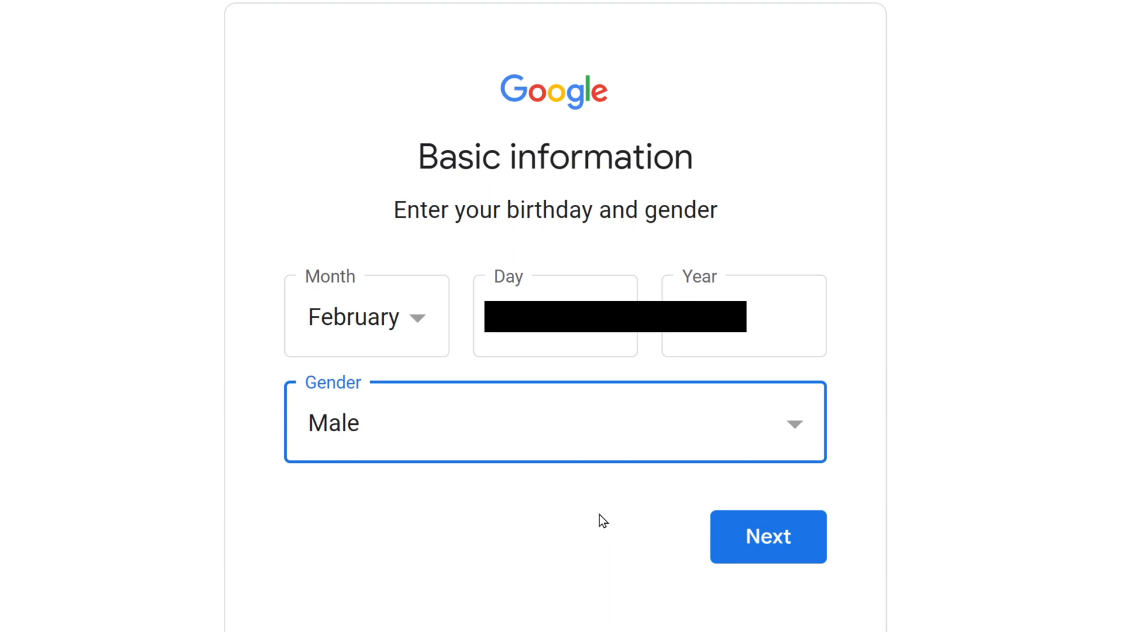
{"action": "left_click", "coordinate": [767, 537]}
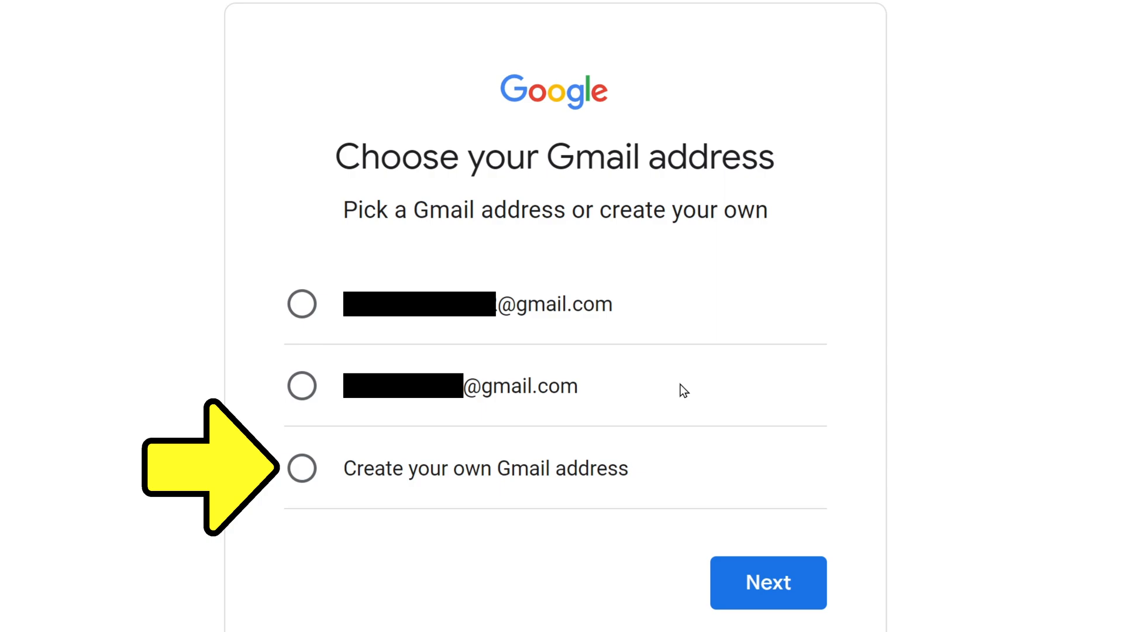
{"action": "left_click", "coordinate": [302, 468]}
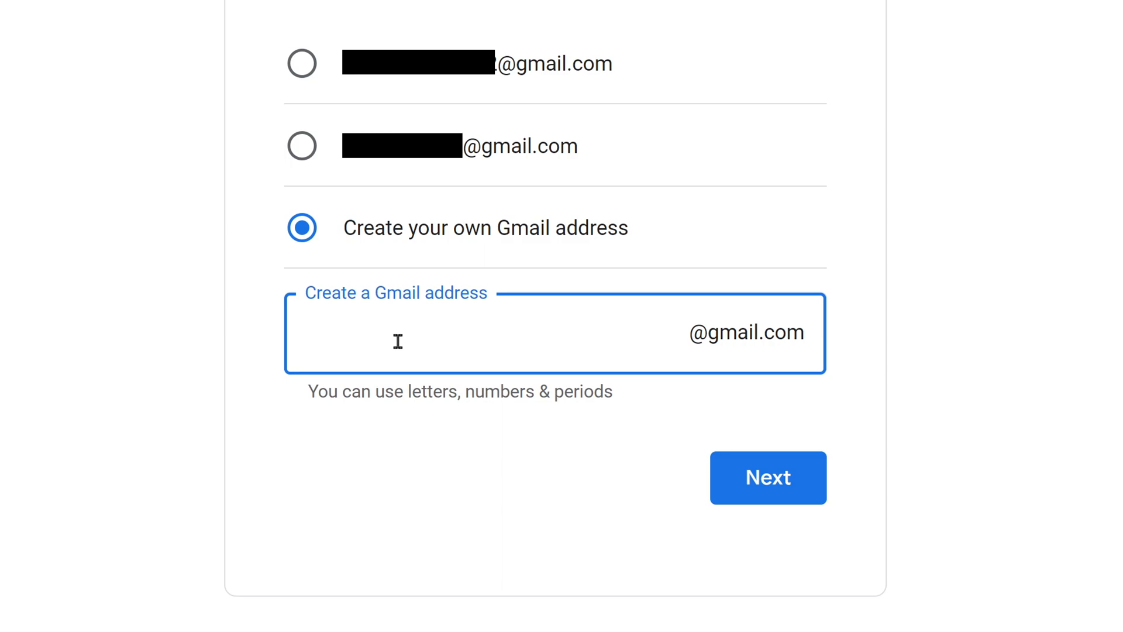
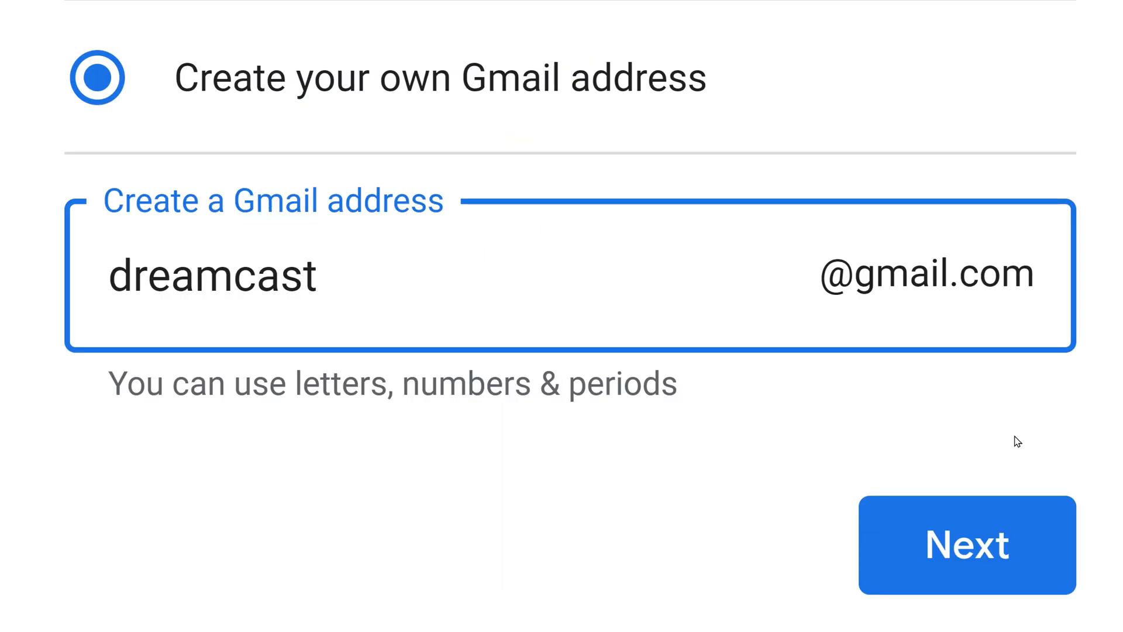
{"action": "left_click", "coordinate": [968, 546]}
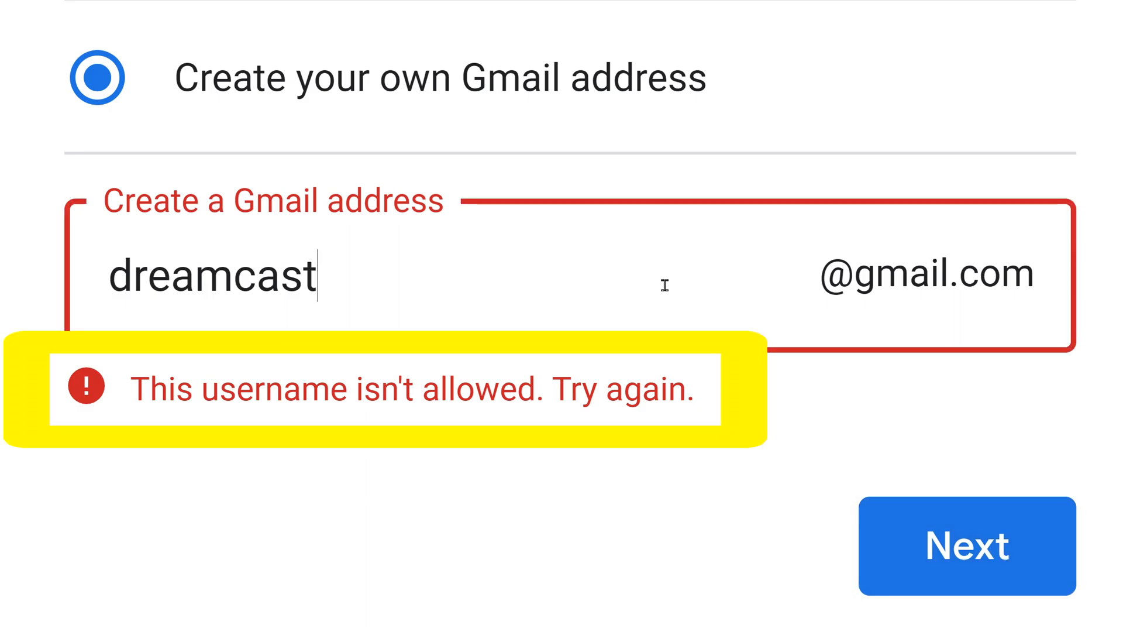
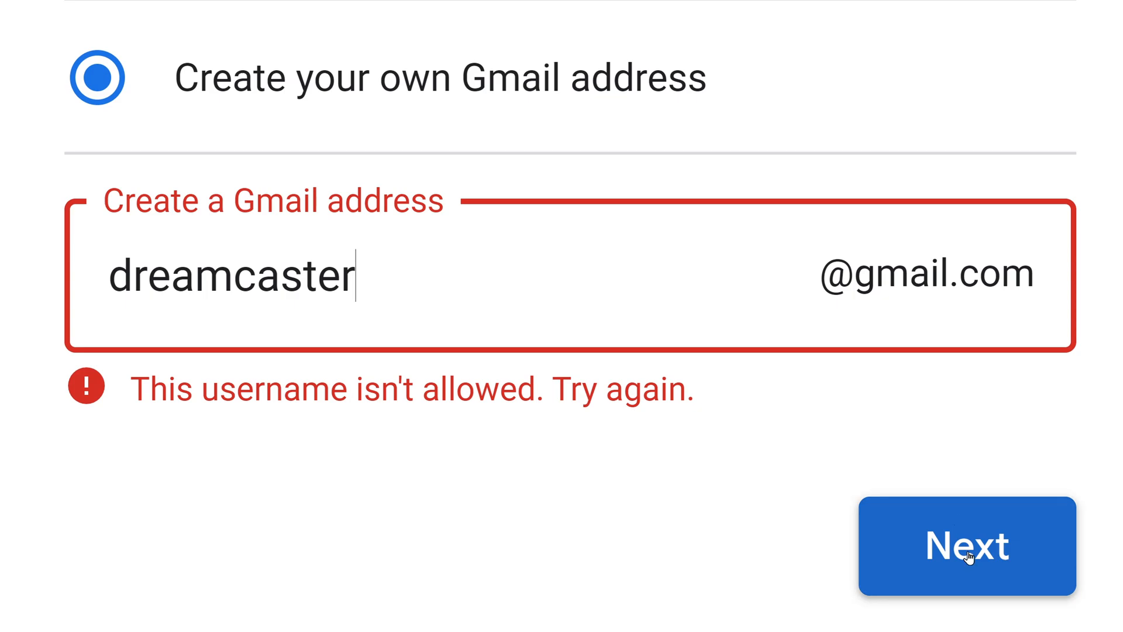
{"action": "left_click", "coordinate": [966, 547]}
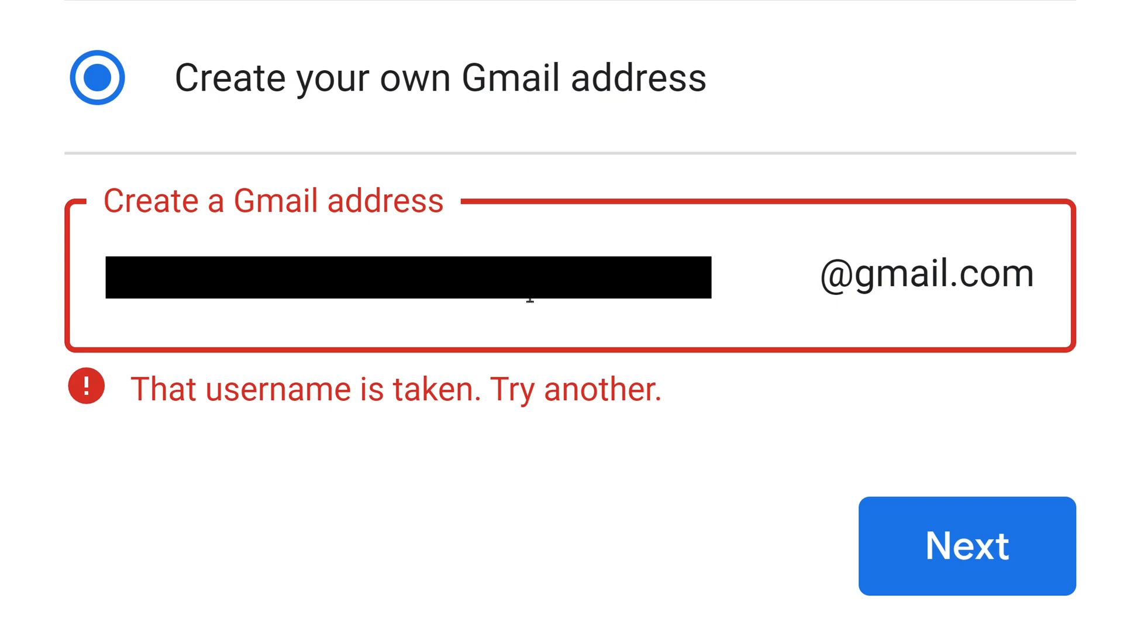
{"action": "mouse_move", "coordinate": [701, 328]}
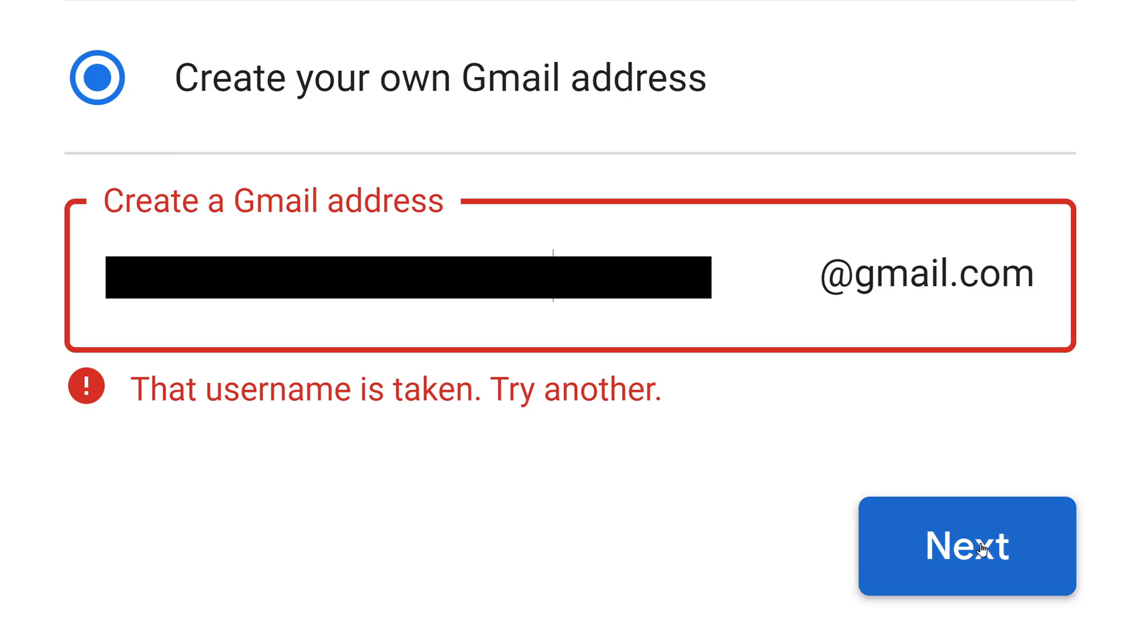
{"action": "left_click", "coordinate": [965, 546]}
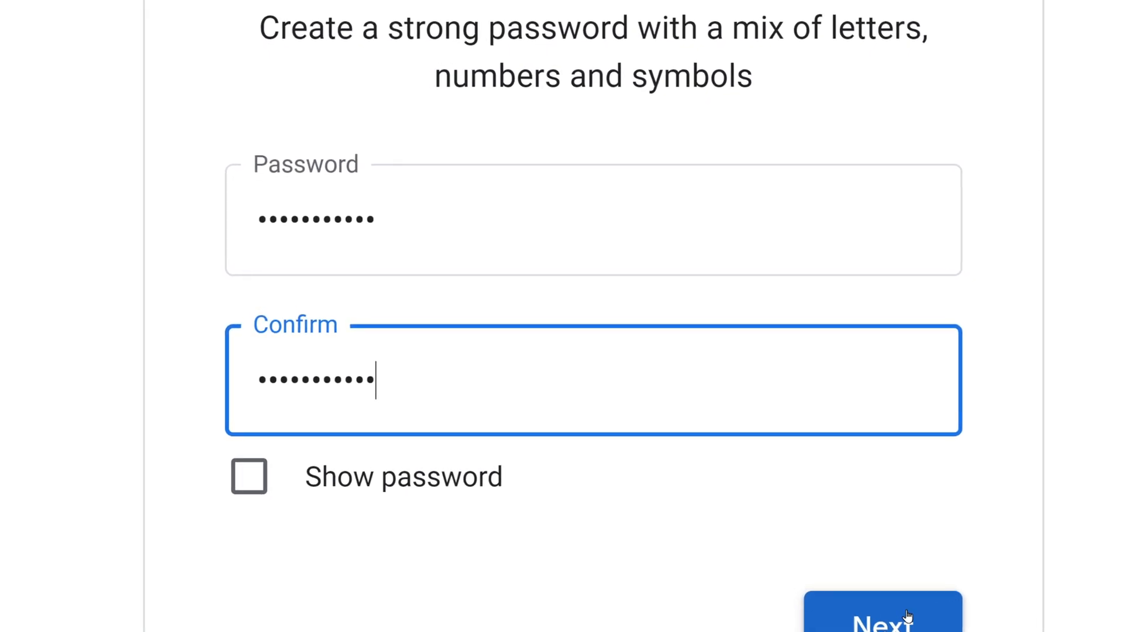
Step: Submit the entered and confirmed password to reach the recovery email step
{"action": "scroll", "scroll_direction": "down", "scroll_amount": 3}
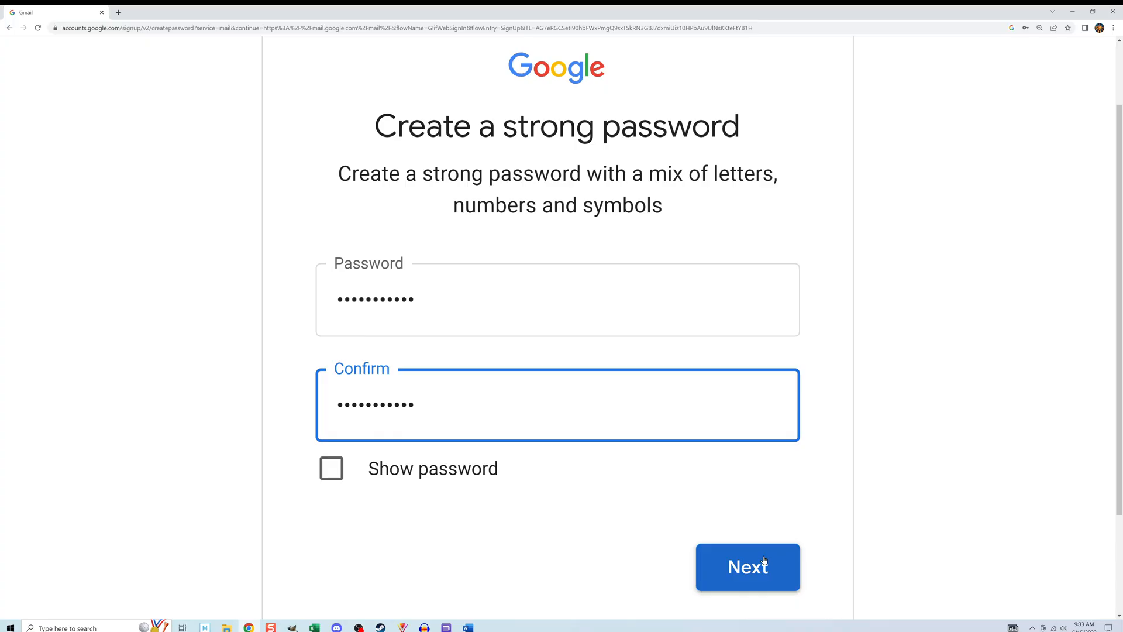
{"action": "left_click", "coordinate": [748, 566]}
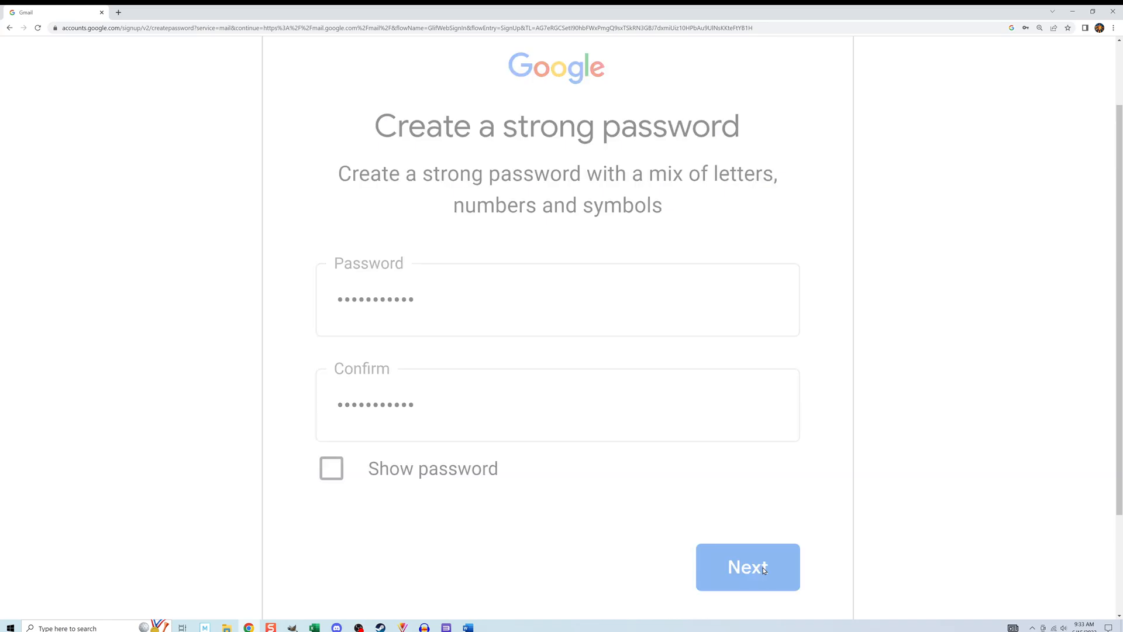
{"action": "left_click", "coordinate": [748, 567]}
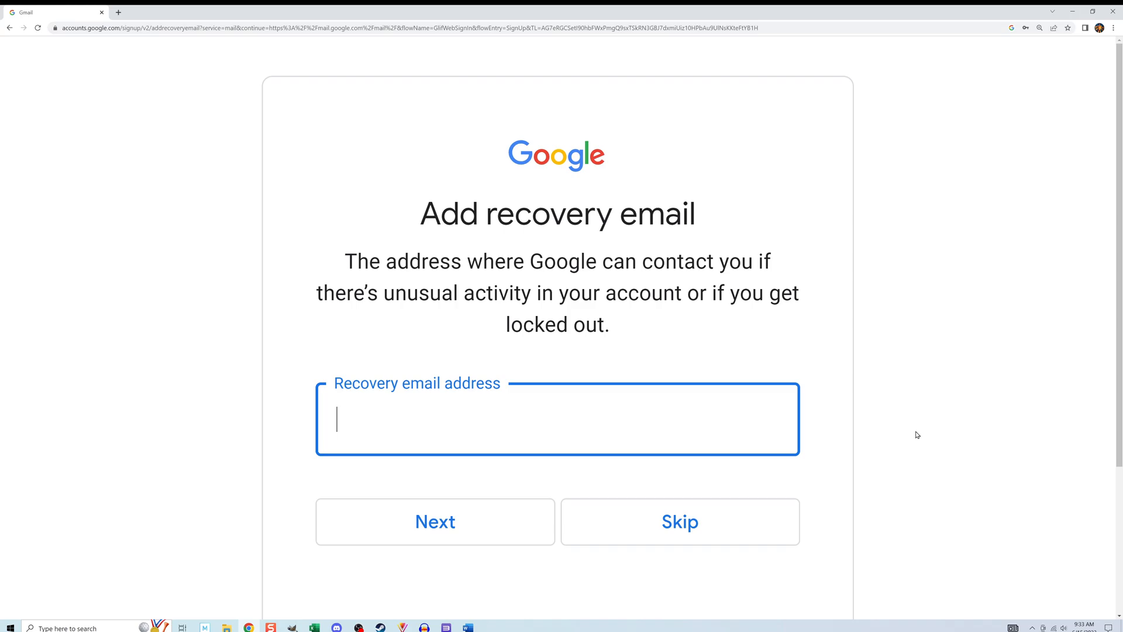
Step: Skip adding a recovery email and continue to the phone number step
{"action": "scroll", "scroll_direction": "up", "scroll_amount": 3}
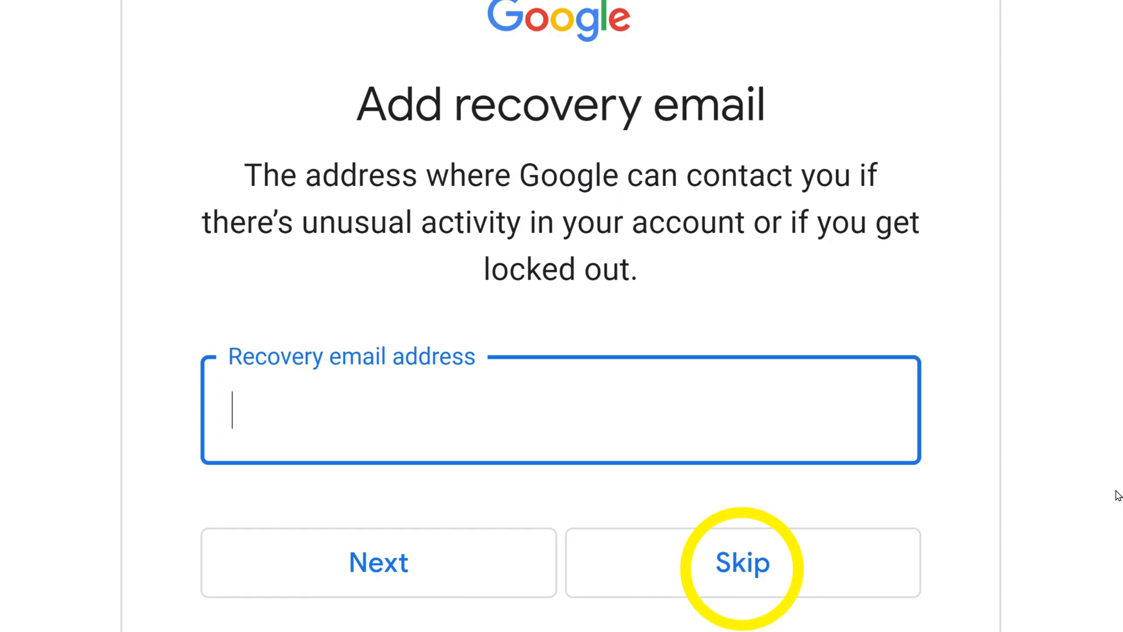
{"action": "left_click", "coordinate": [742, 563]}
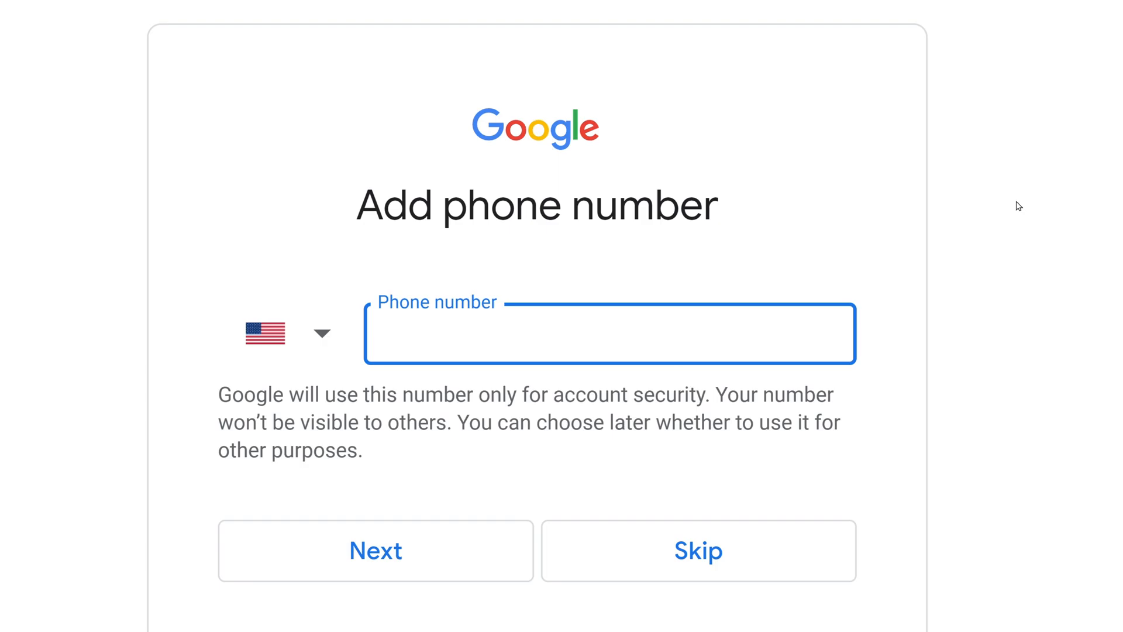
Step: Enter the phone number and verify it with the texted 6-digit code
{"action": "left_click", "coordinate": [375, 551]}
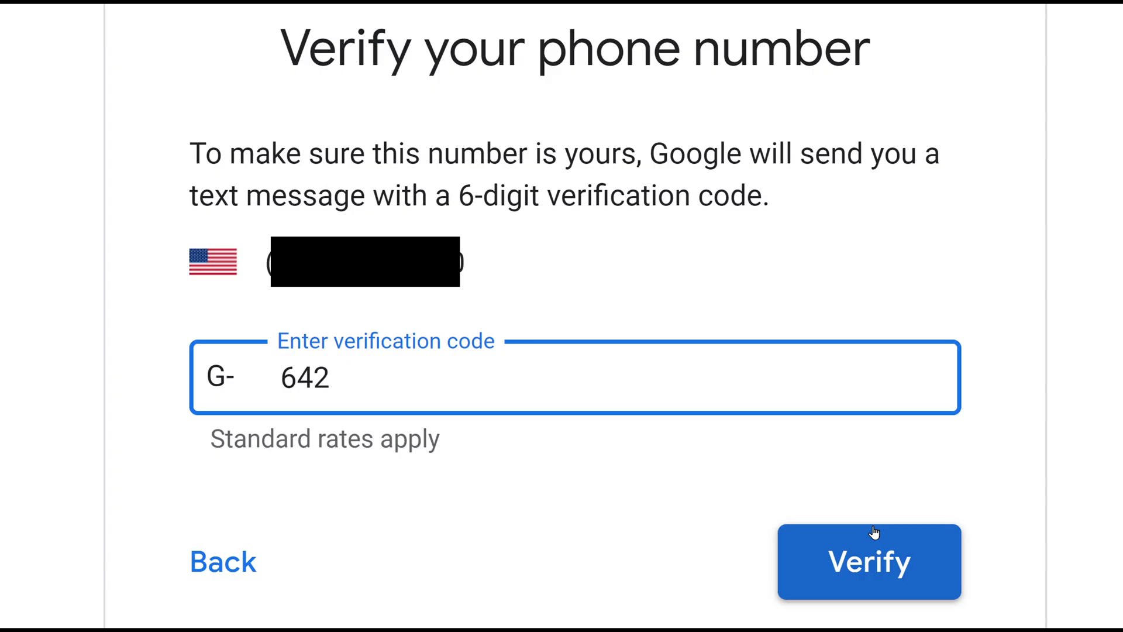
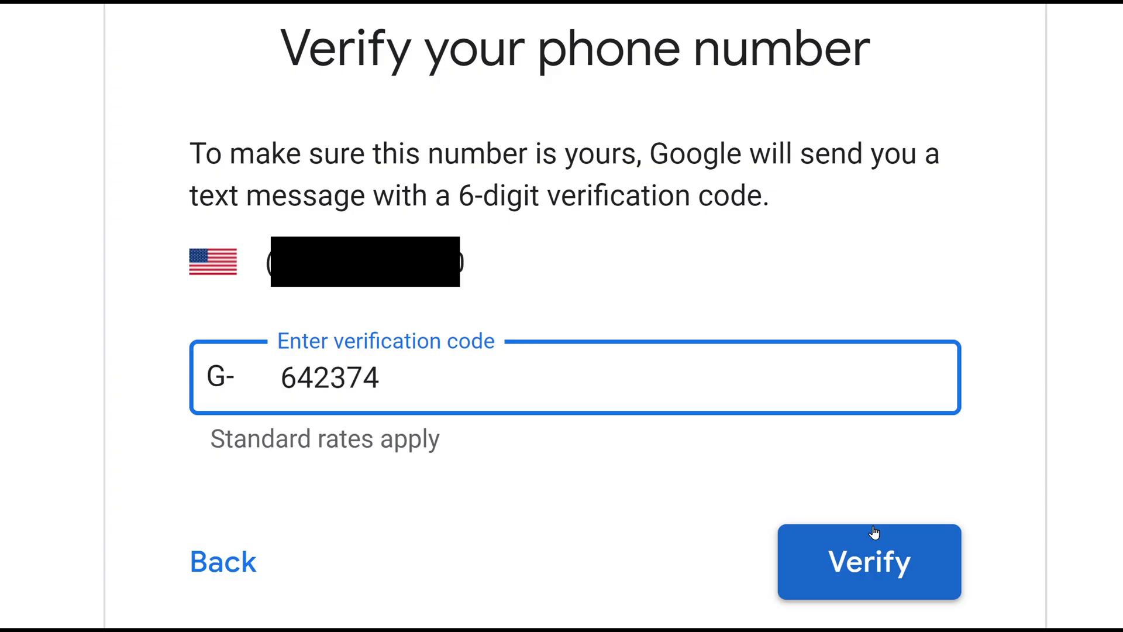
{"action": "mouse_move", "coordinate": [977, 408]}
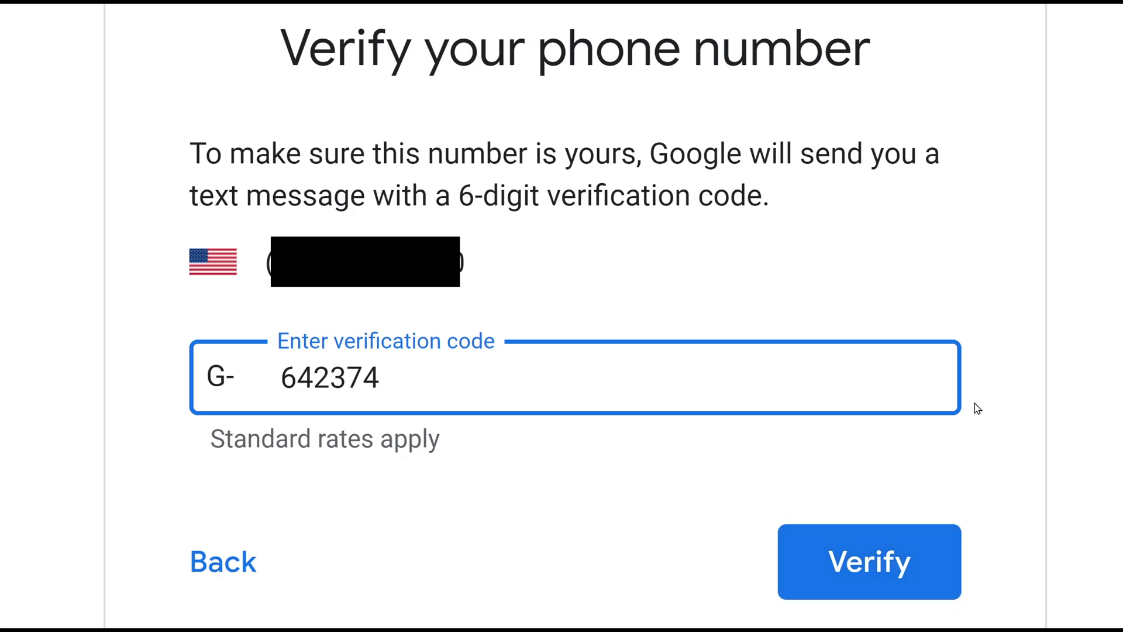
{"action": "left_click", "coordinate": [870, 561]}
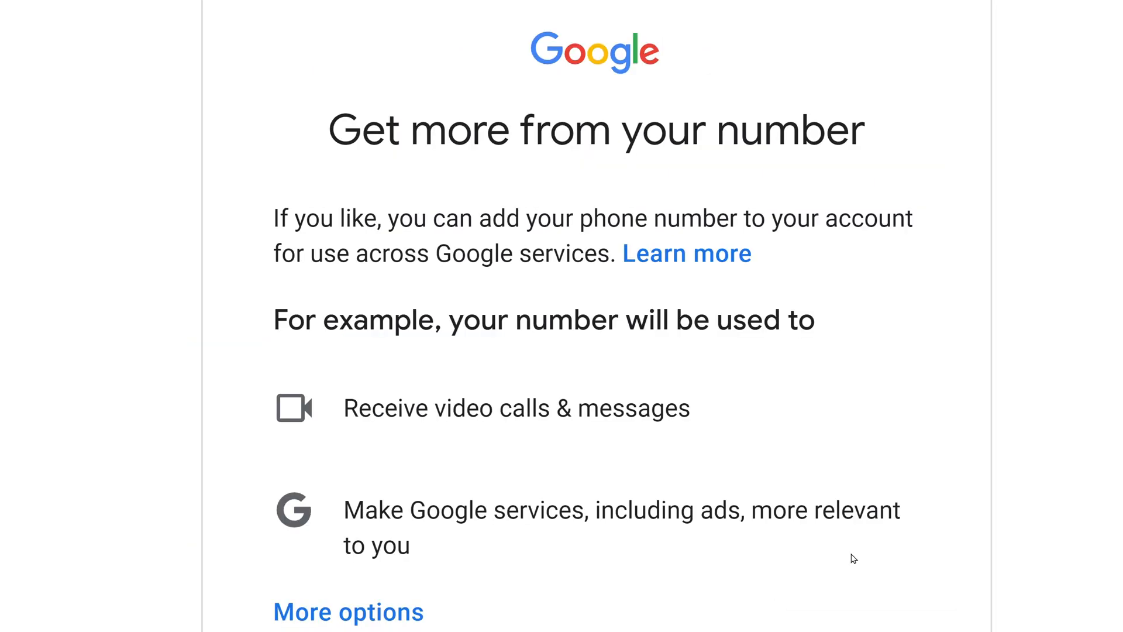
{"action": "mouse_move", "coordinate": [857, 547]}
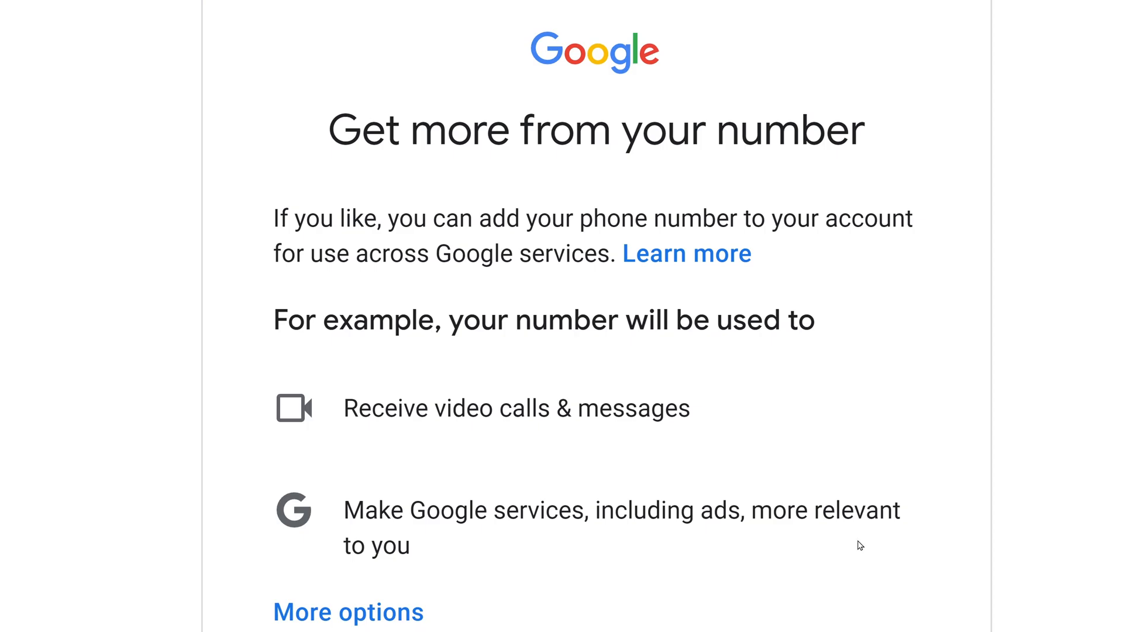
Step: Skip wider use of the phone number and accept the reviewed account info
{"action": "scroll", "scroll_direction": "down", "scroll_amount": 3}
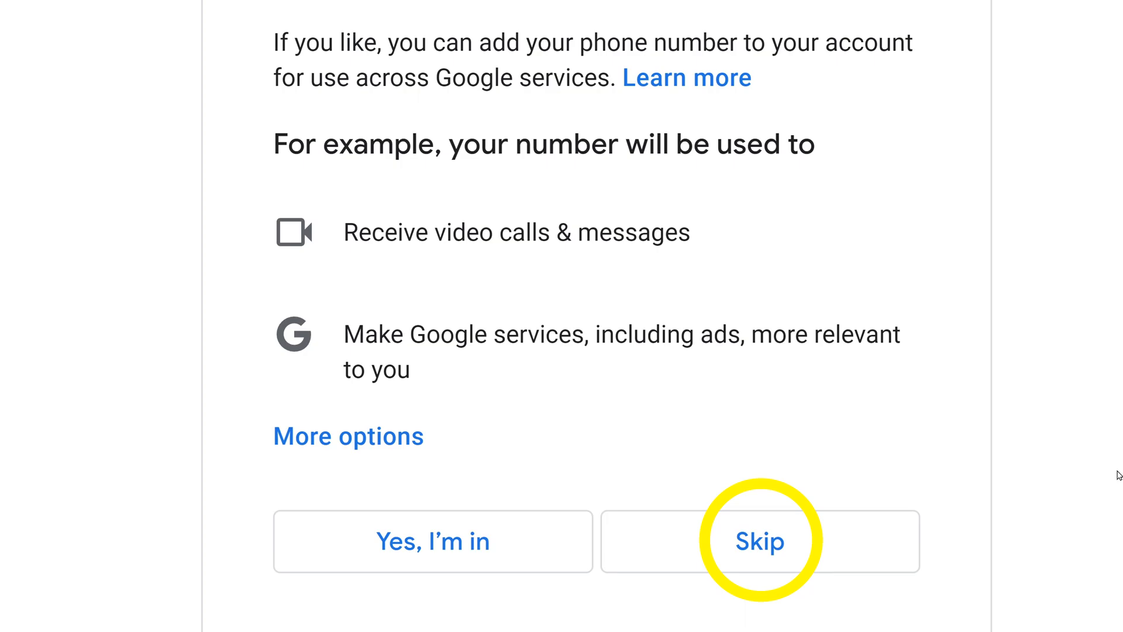
{"action": "left_click", "coordinate": [759, 540]}
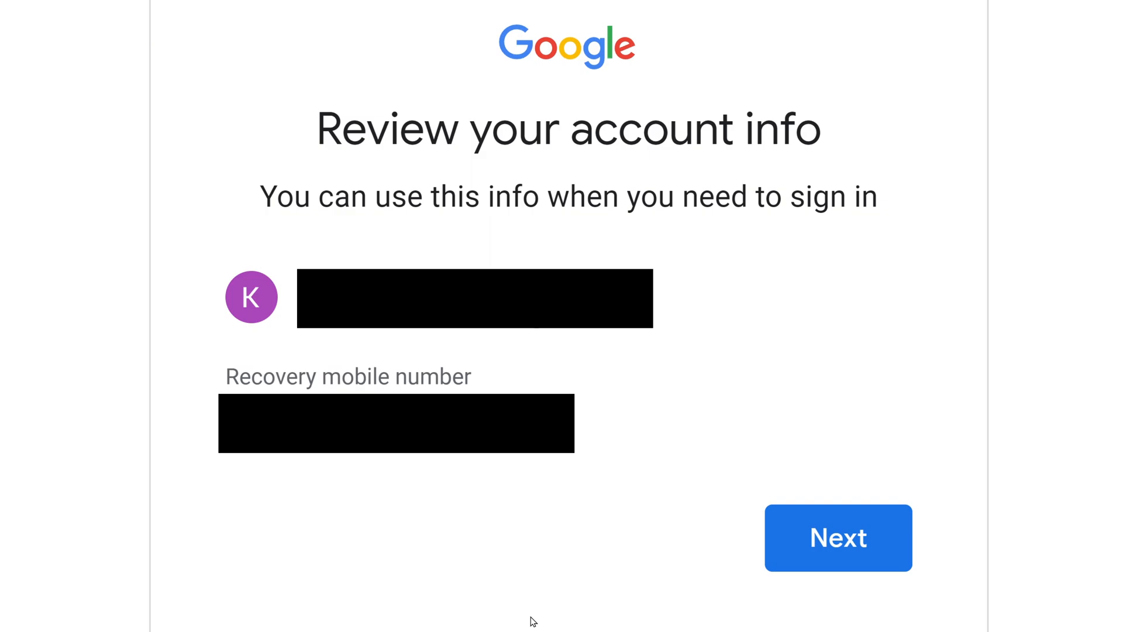
{"action": "left_click", "coordinate": [838, 537]}
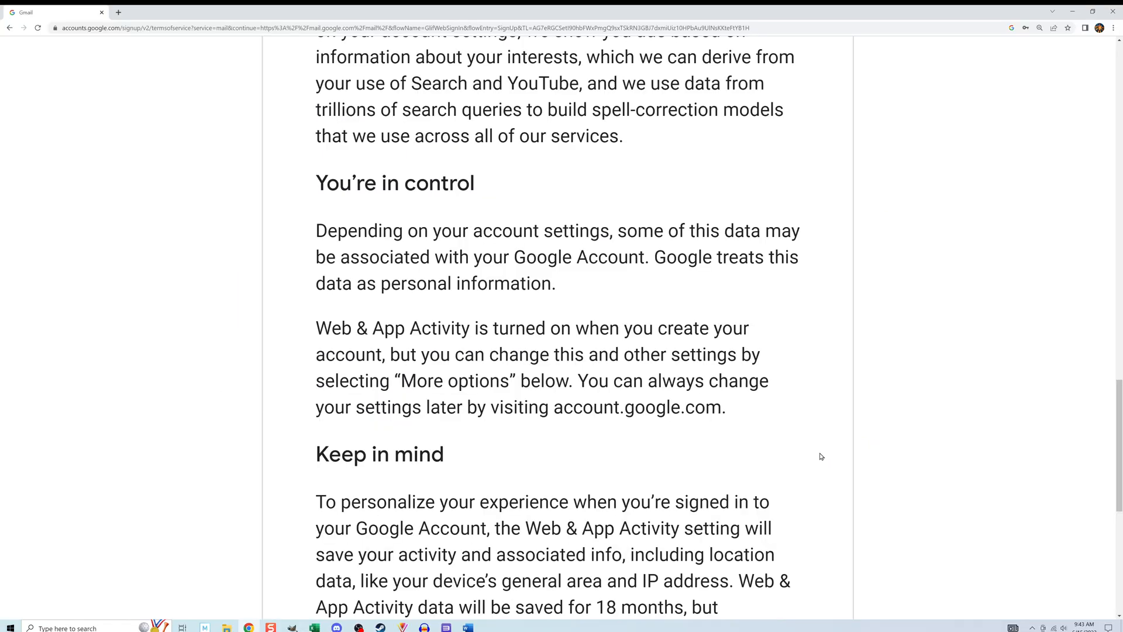
Step: Scroll through Privacy and Terms and agree, opening the new account's Gmail inbox
{"action": "scroll", "scroll_direction": "down", "scroll_amount": 3}
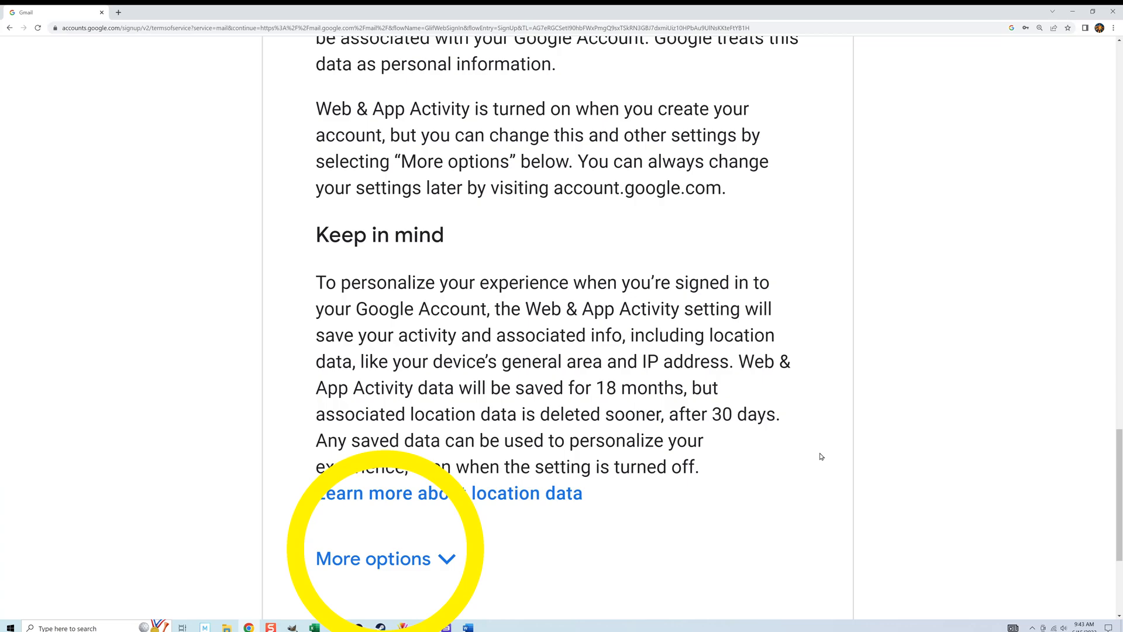
{"action": "scroll", "scroll_direction": "down", "scroll_amount": 3}
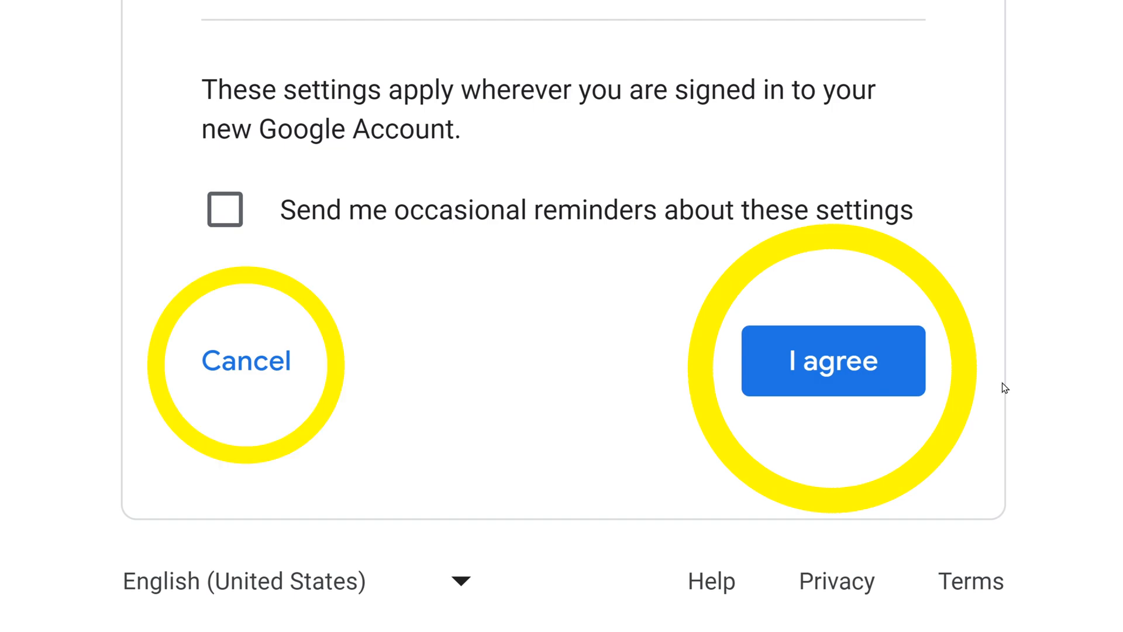
{"action": "left_click", "coordinate": [831, 360]}
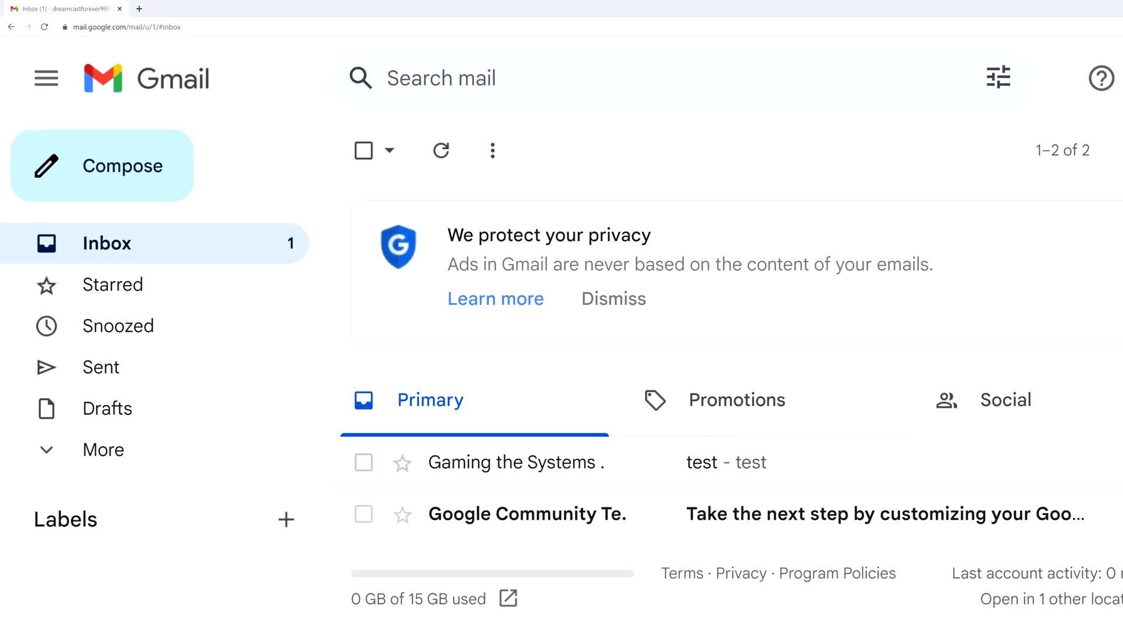
{"action": "key", "text": "ctrl+plus"}
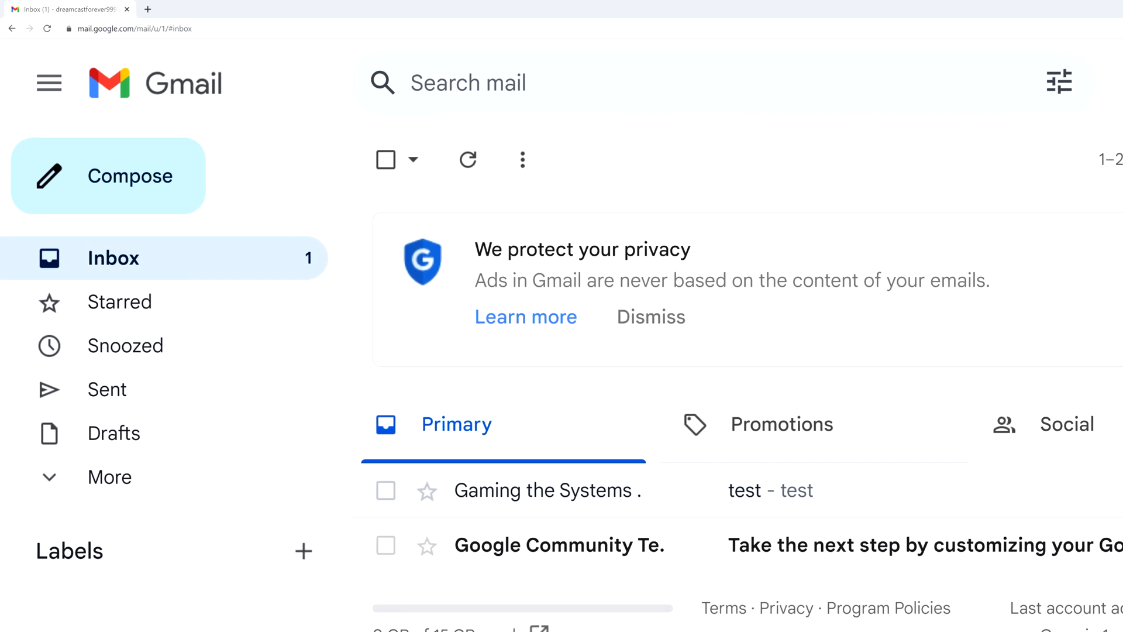